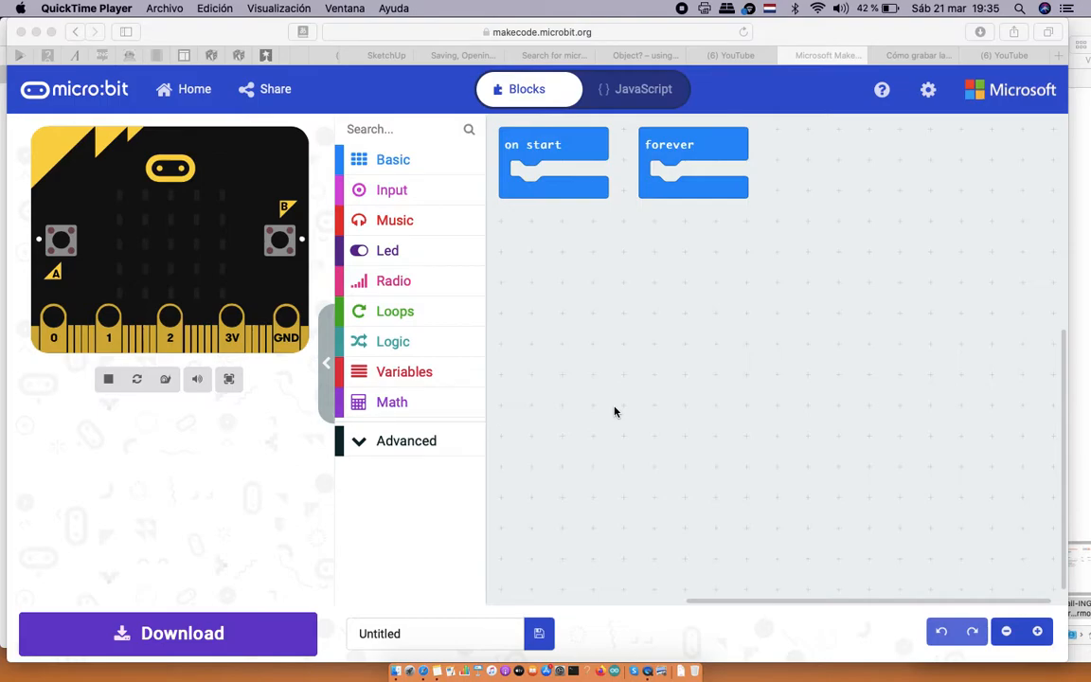
pyautogui.moveTo(592, 345)
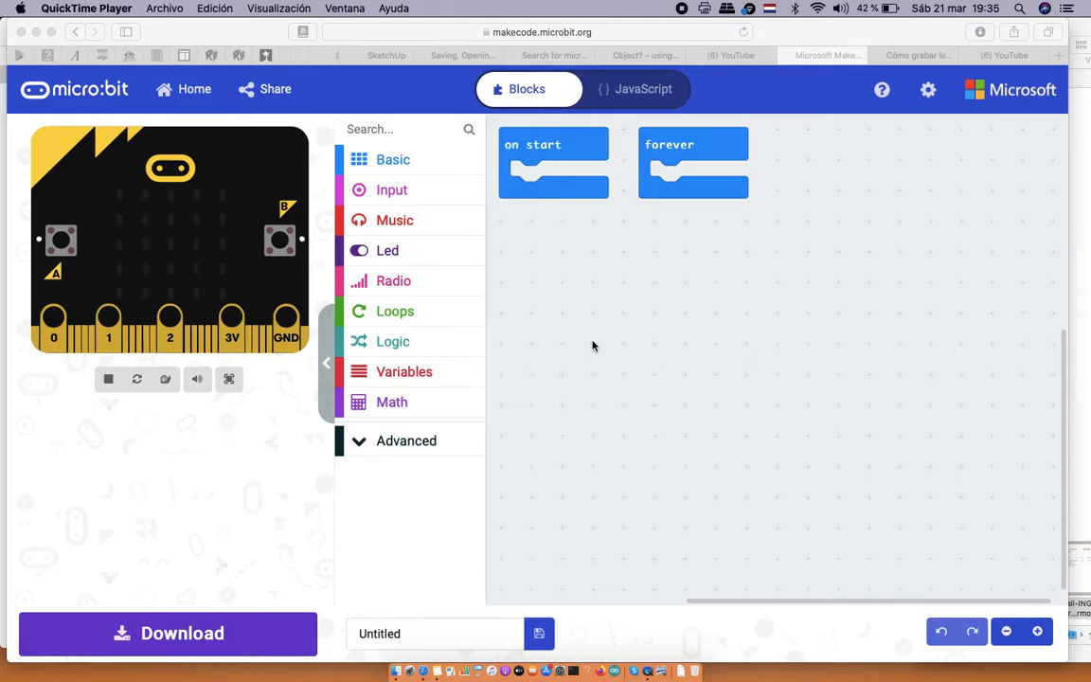
pyautogui.moveTo(581, 337)
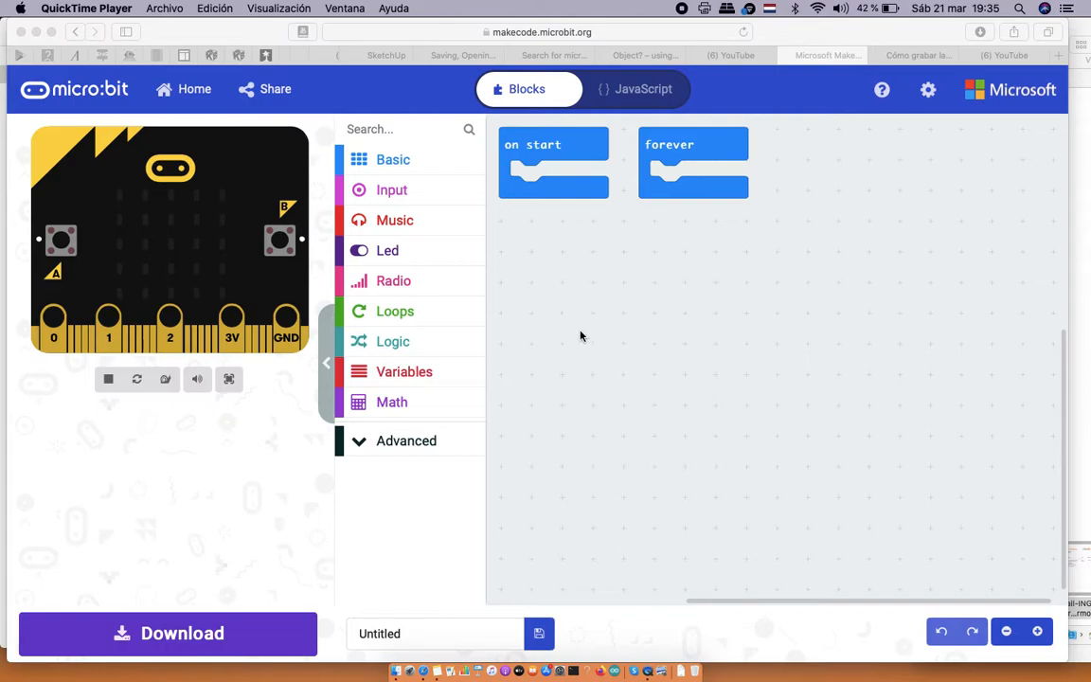
pyautogui.moveTo(529, 303)
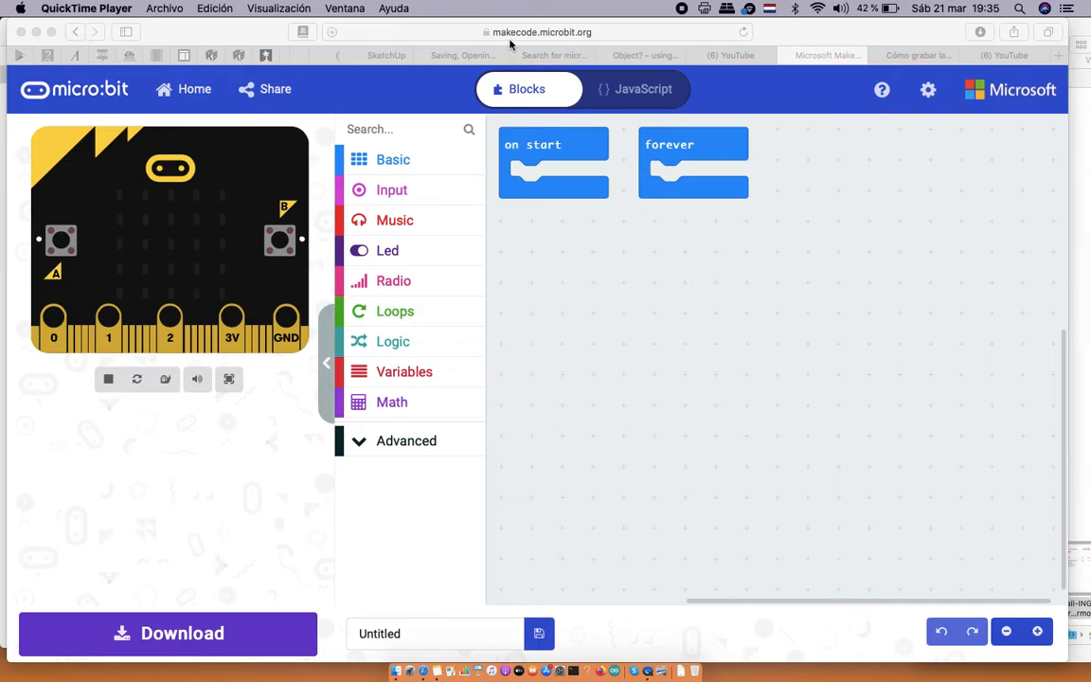
pyautogui.moveTo(606, 46)
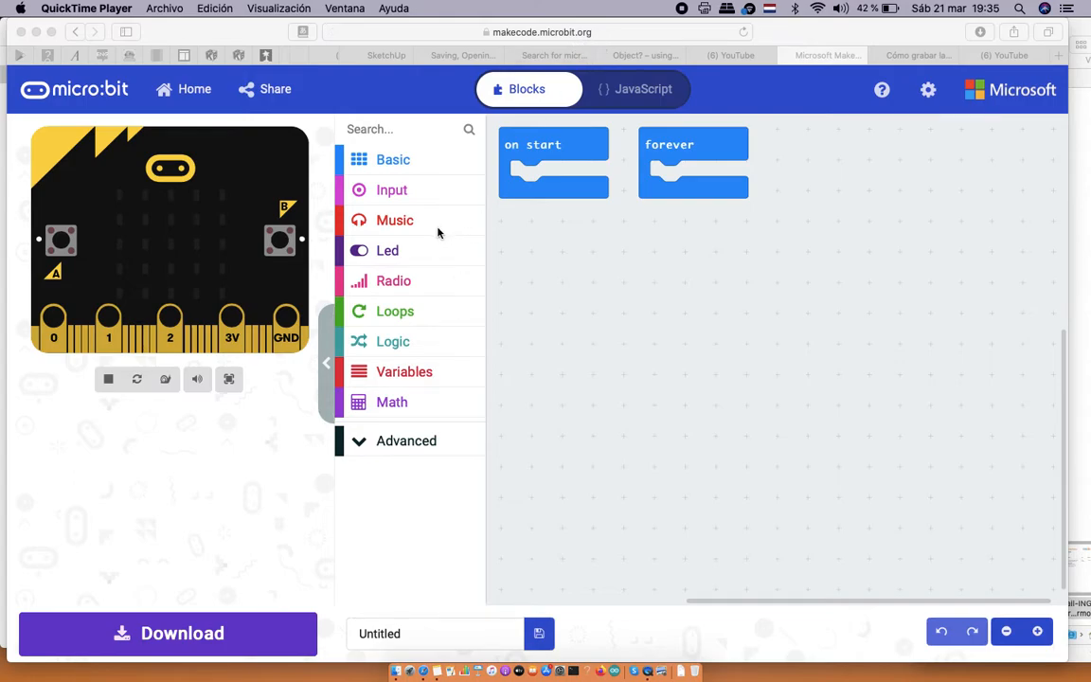
pyautogui.moveTo(517, 267)
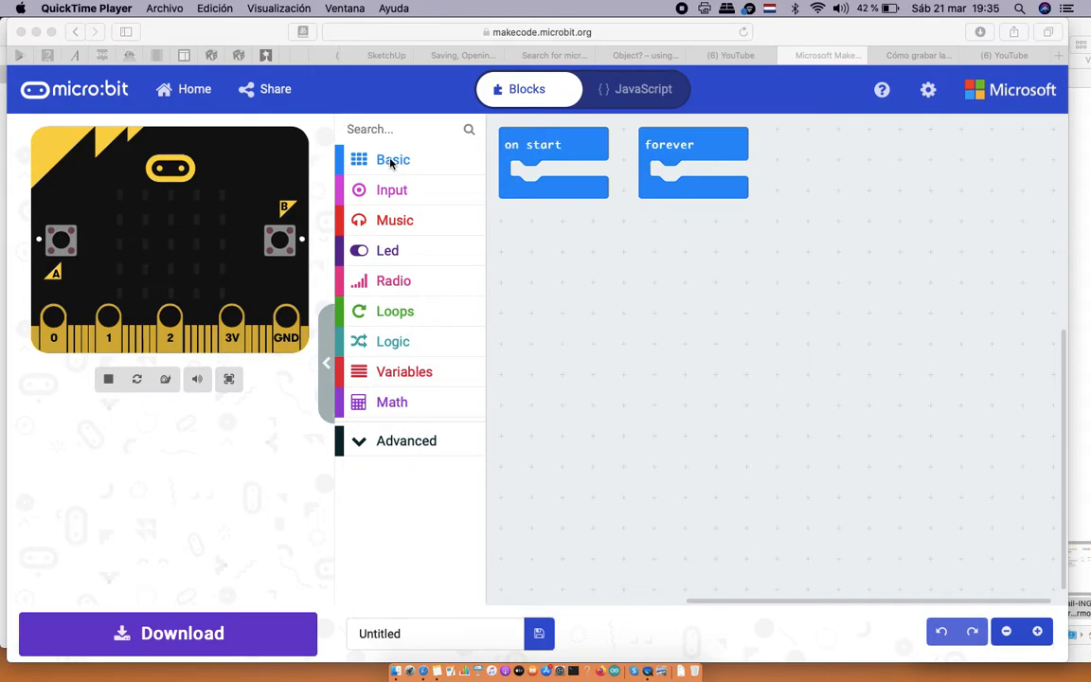
# Place a show leds block inside on start and light three LEDs to draw the pattern
pyautogui.click(392, 159)
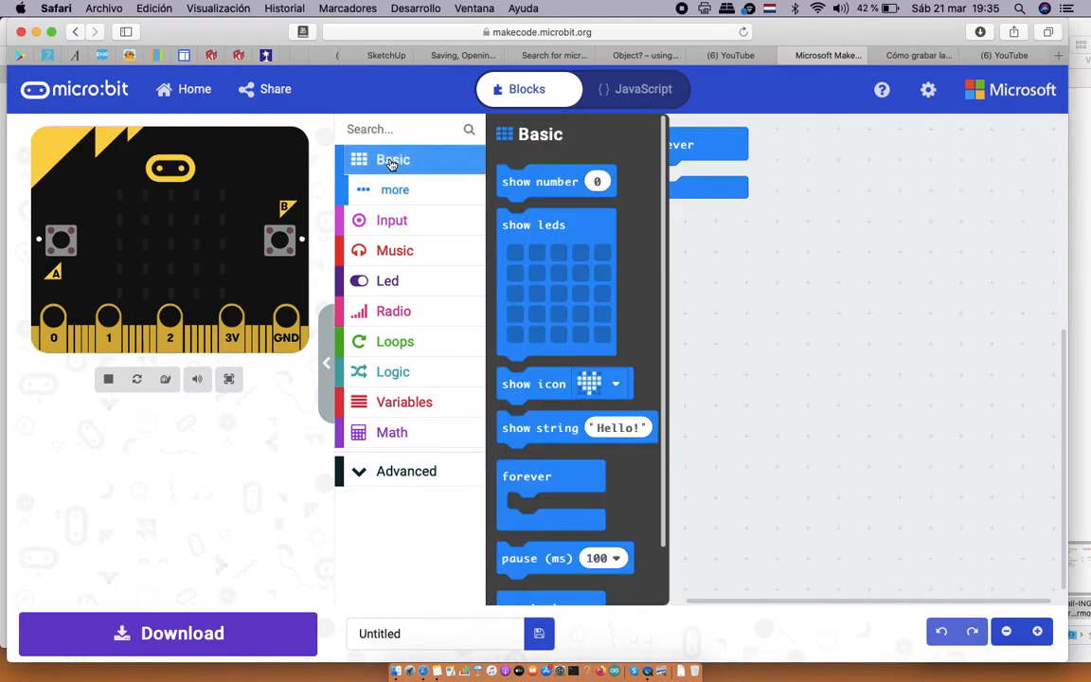
pyautogui.moveTo(557, 281); pyautogui.dragTo(765, 341)
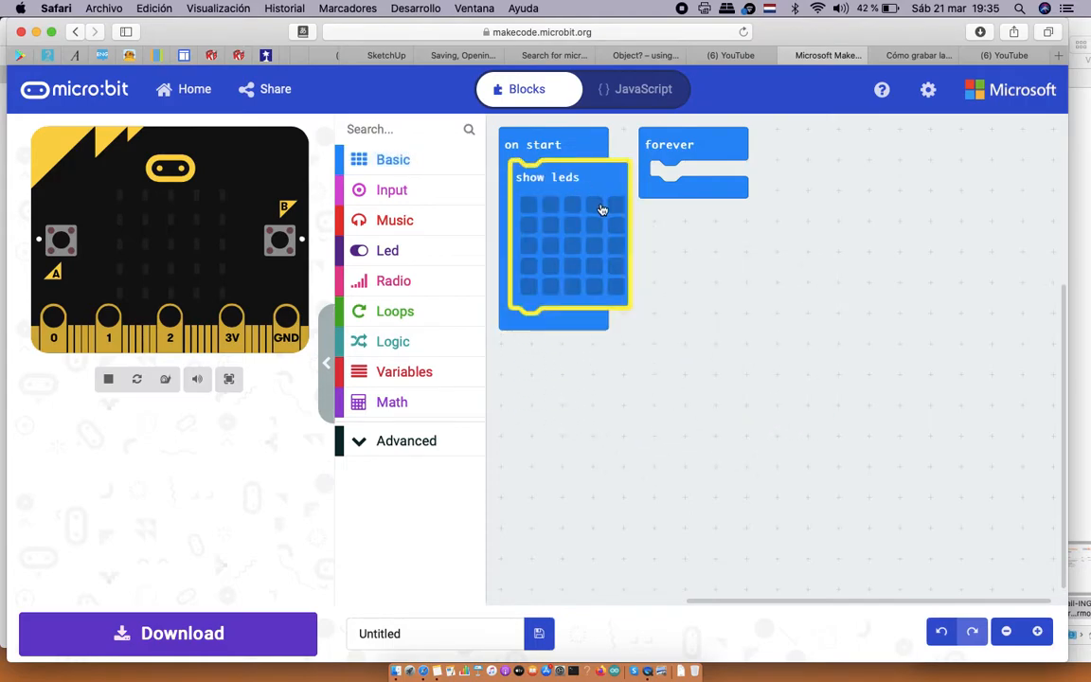
pyautogui.click(528, 205)
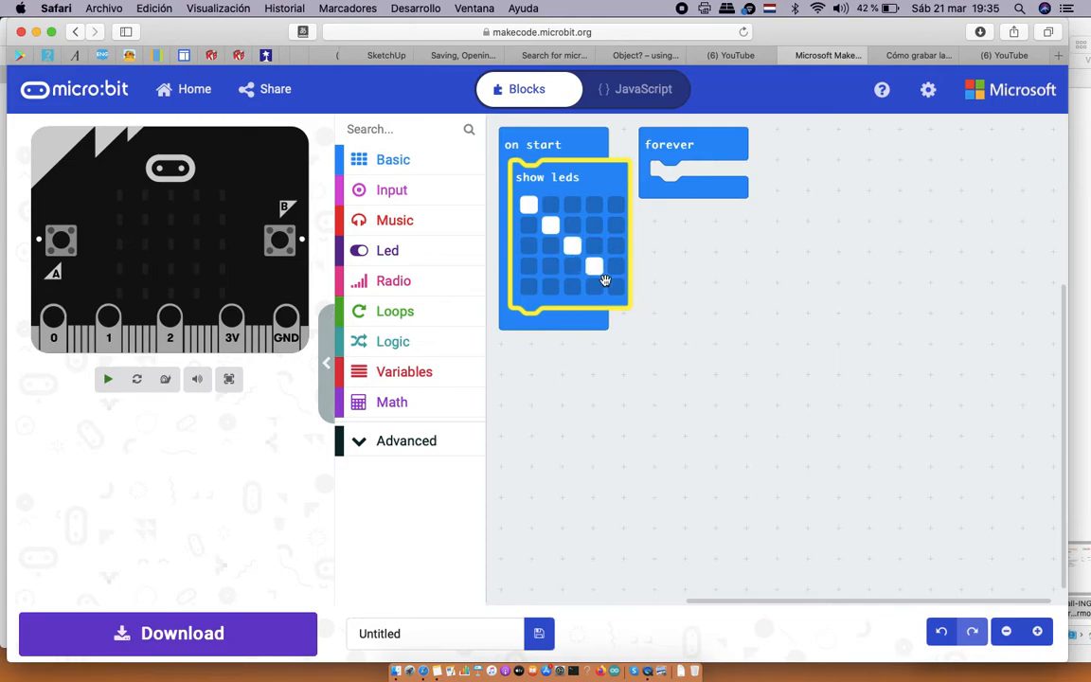
pyautogui.click(595, 205)
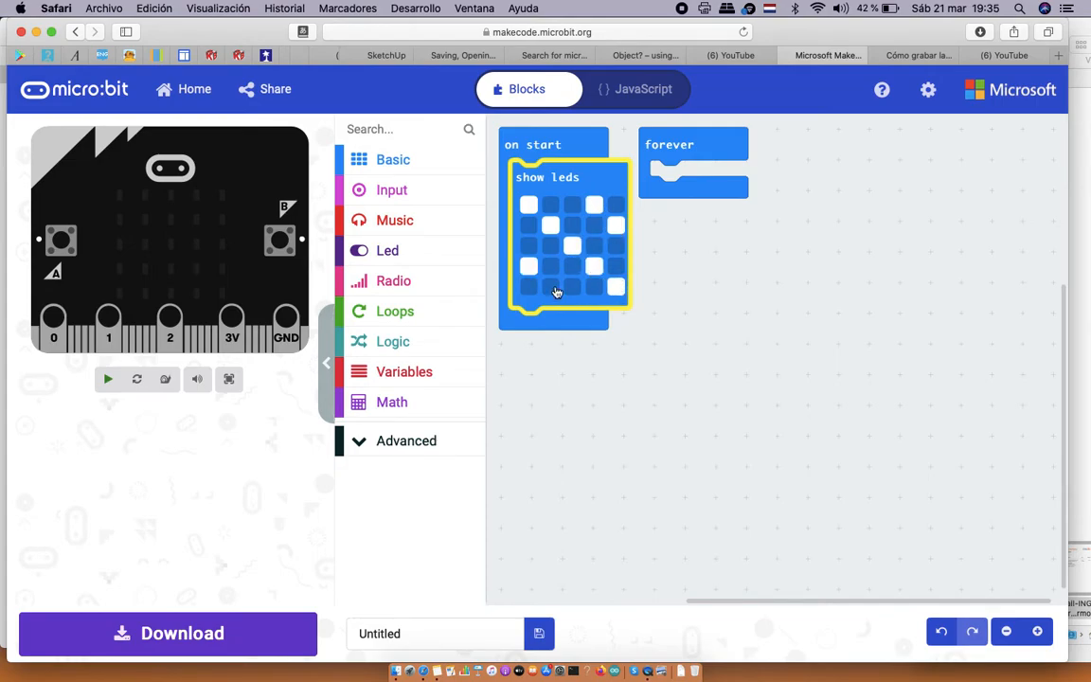
pyautogui.click(528, 269)
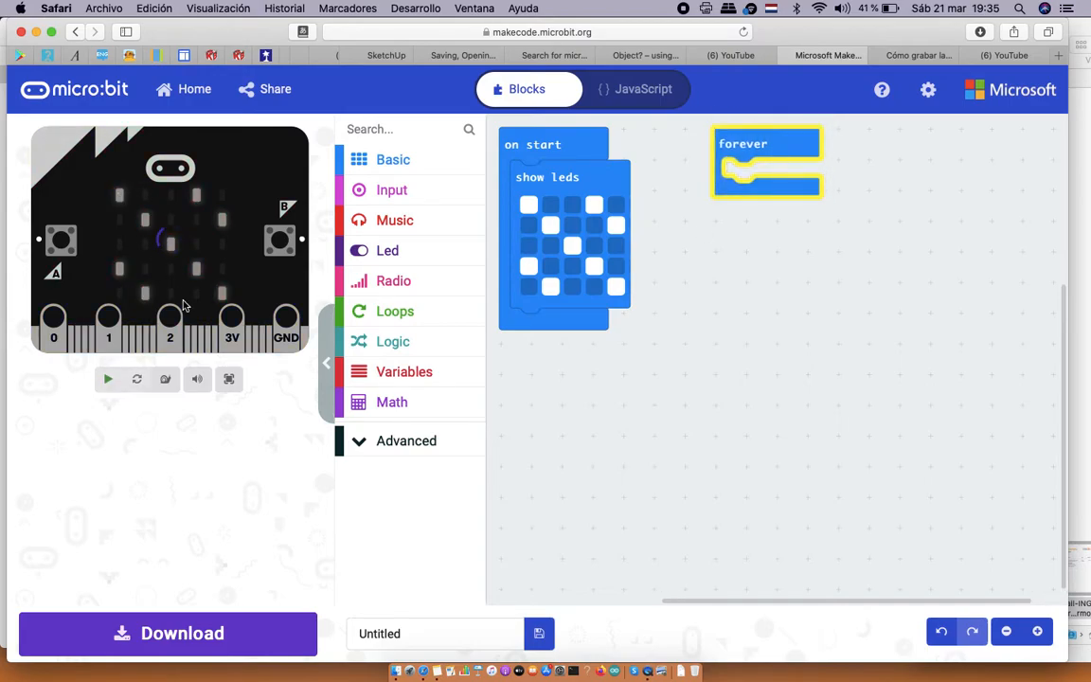
# Run the simulator so the virtual micro:bit shows the start-up LED pattern
pyautogui.click(108, 379)
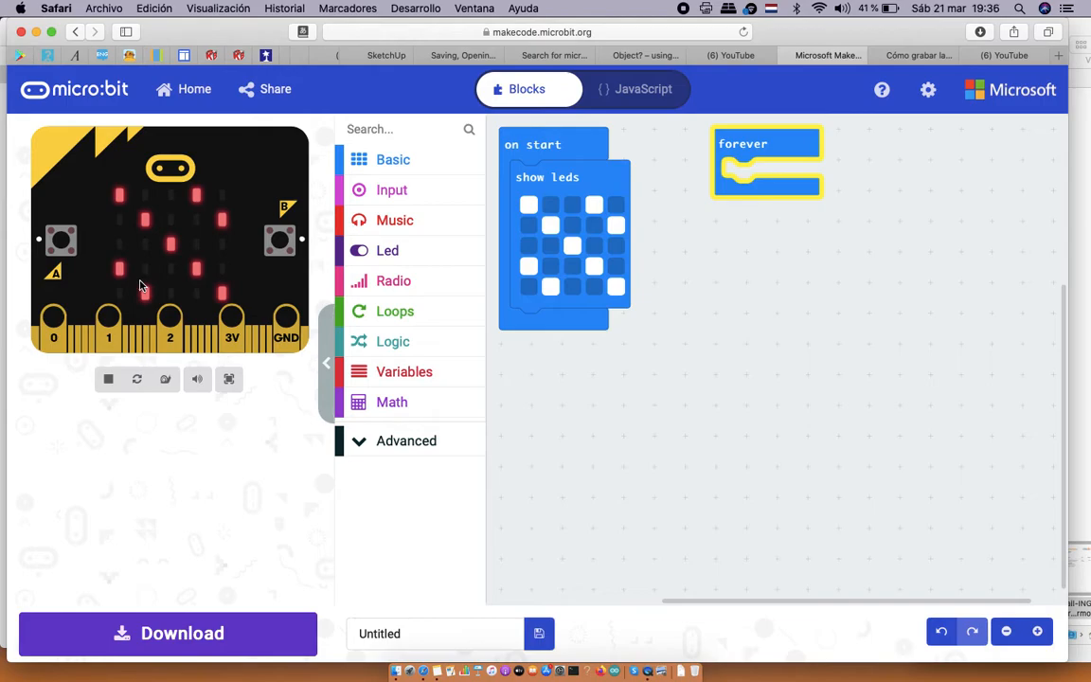
pyautogui.moveTo(192, 468)
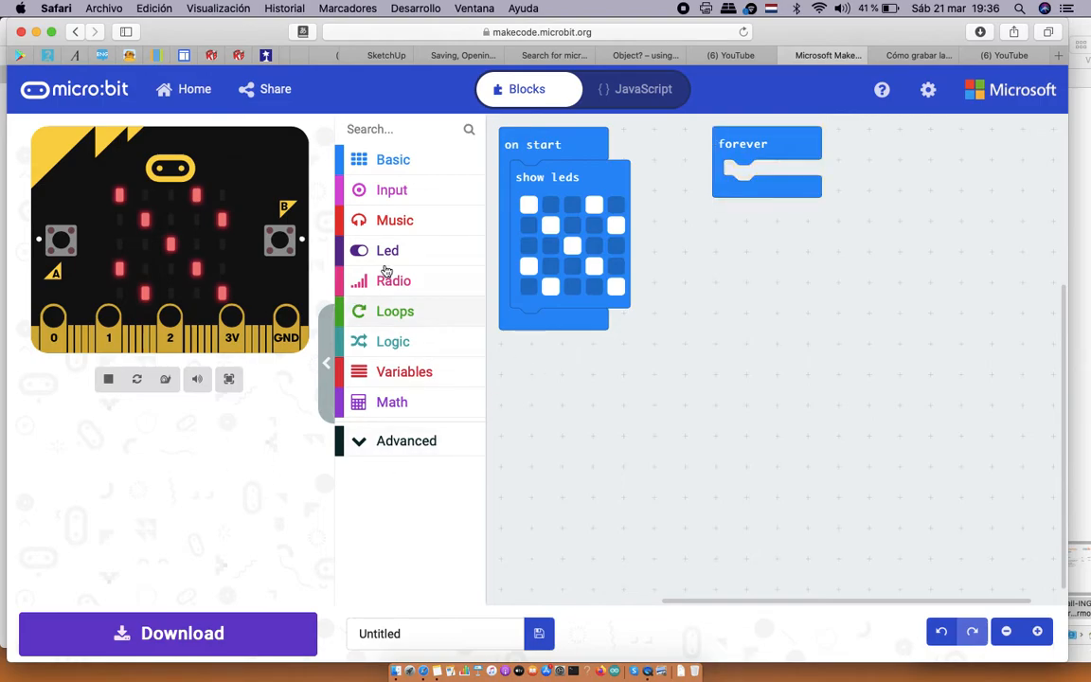
# Add an empty on shake event block from Input and let the simulator restart
pyautogui.click(391, 190)
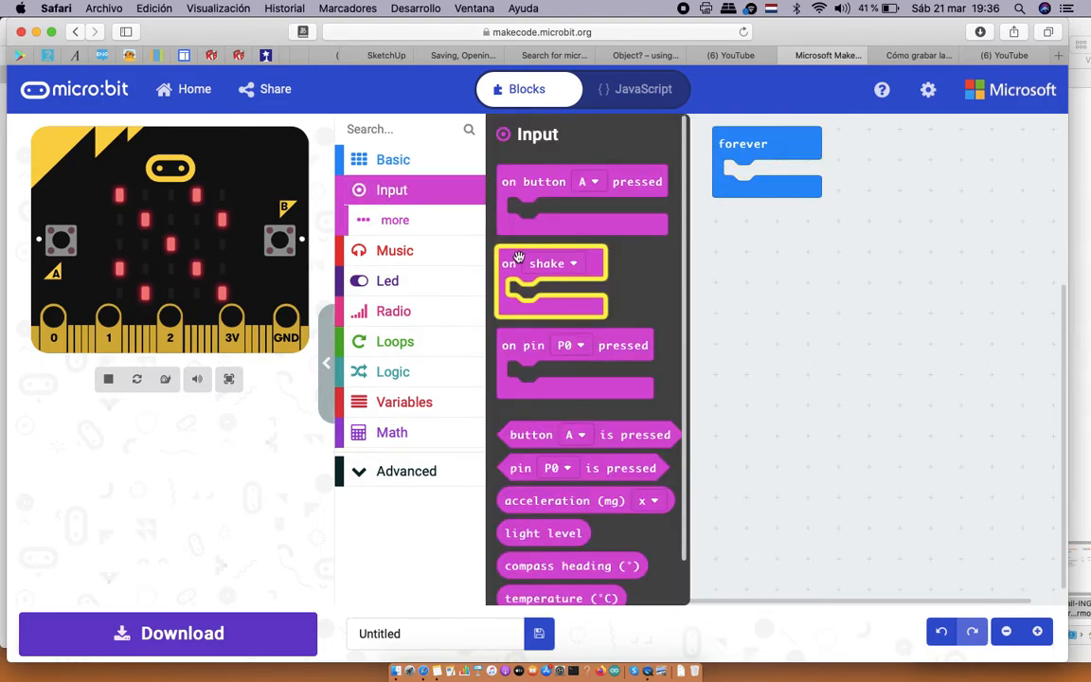
pyautogui.moveTo(553, 280); pyautogui.dragTo(768, 284)
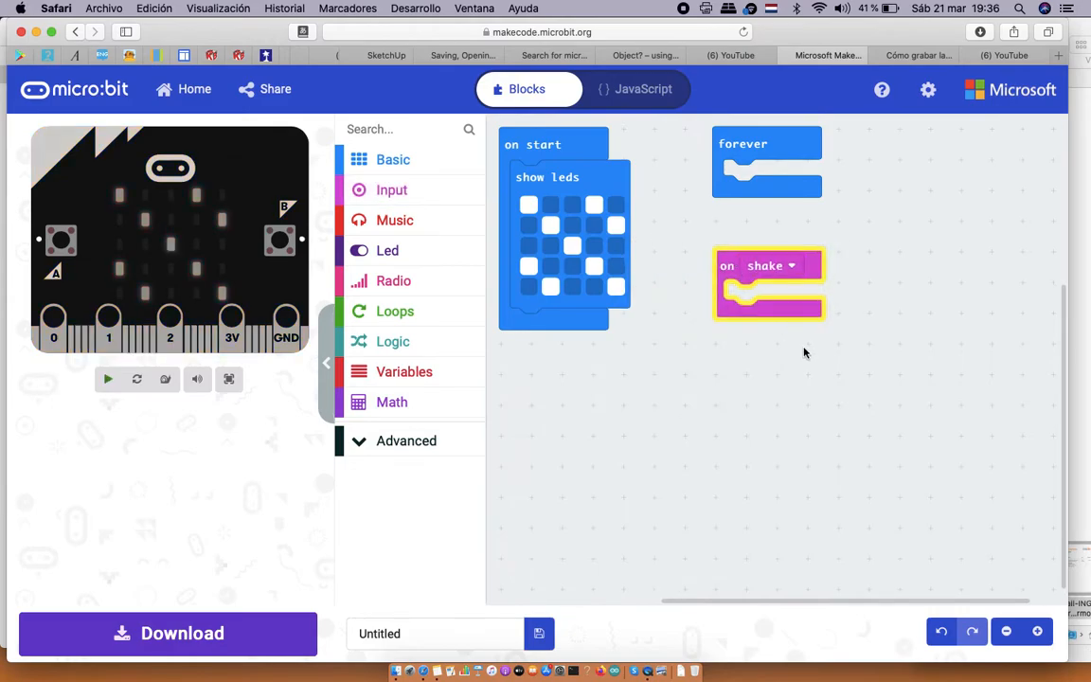
pyautogui.click(106, 379)
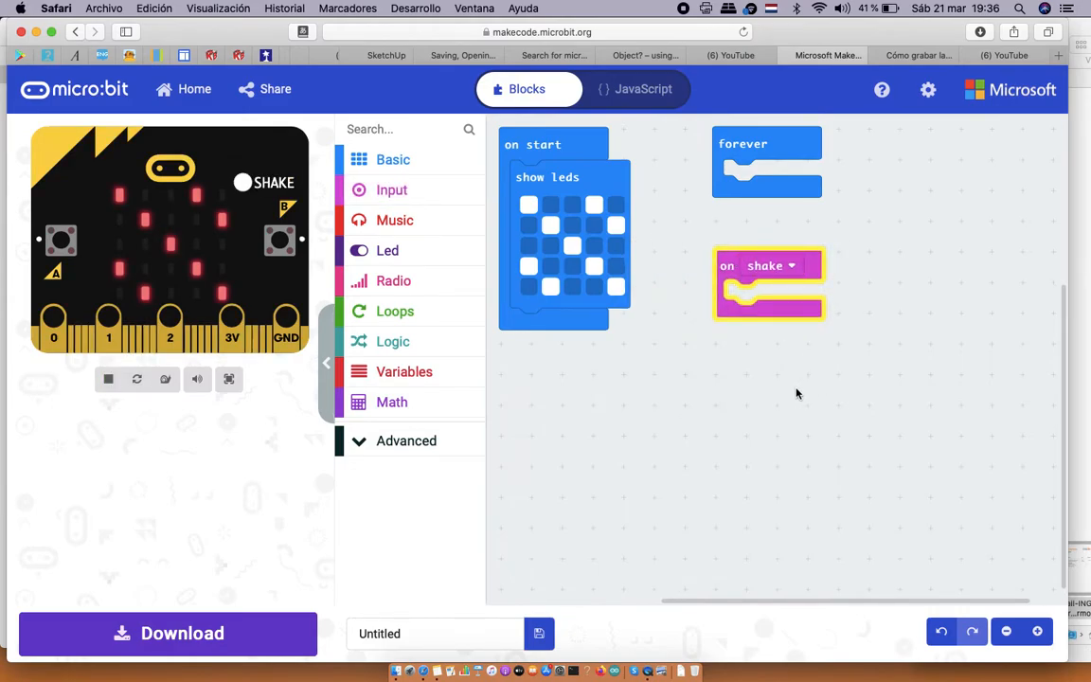
pyautogui.moveTo(729, 273)
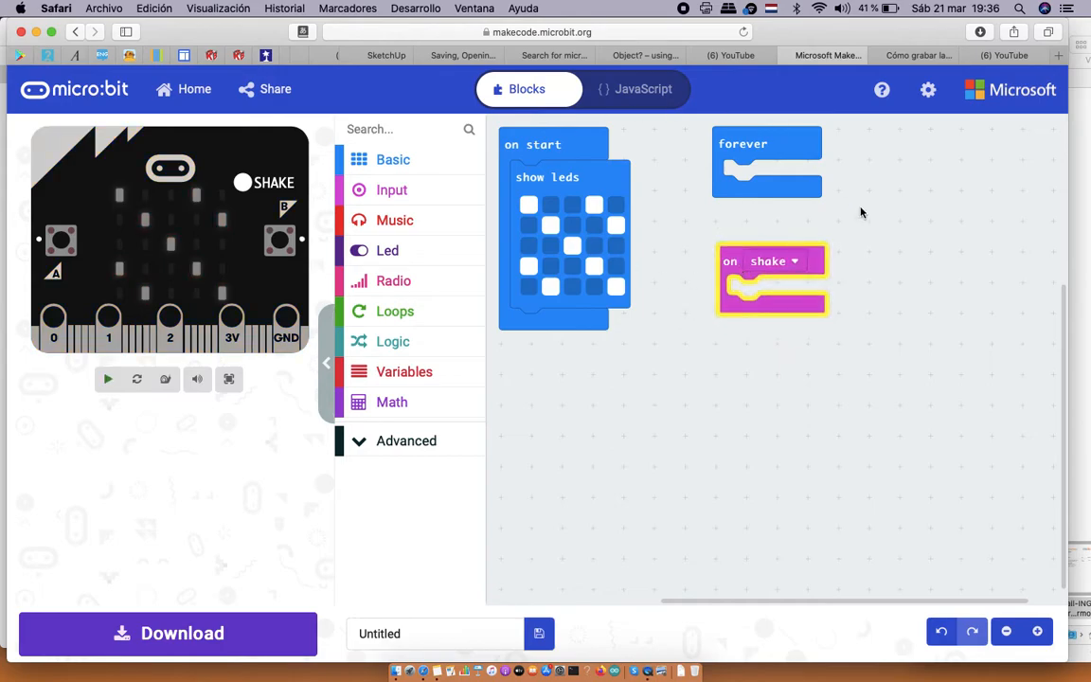
pyautogui.click(106, 379)
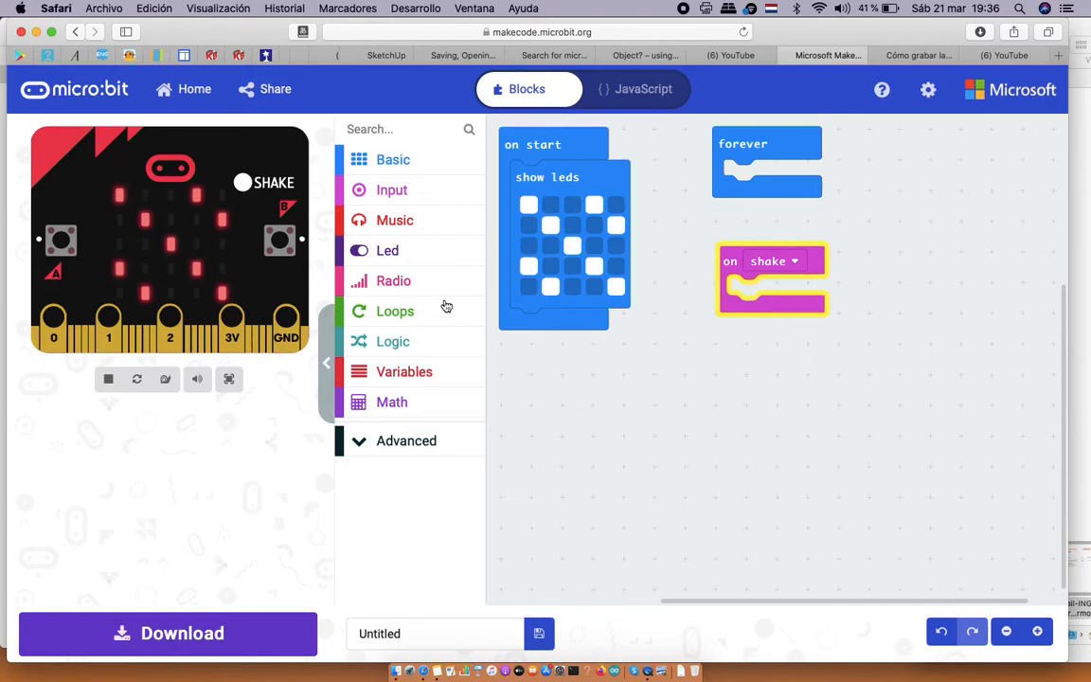
# Put a show string block with the text 'shake' inside the on shake event
pyautogui.click(390, 190)
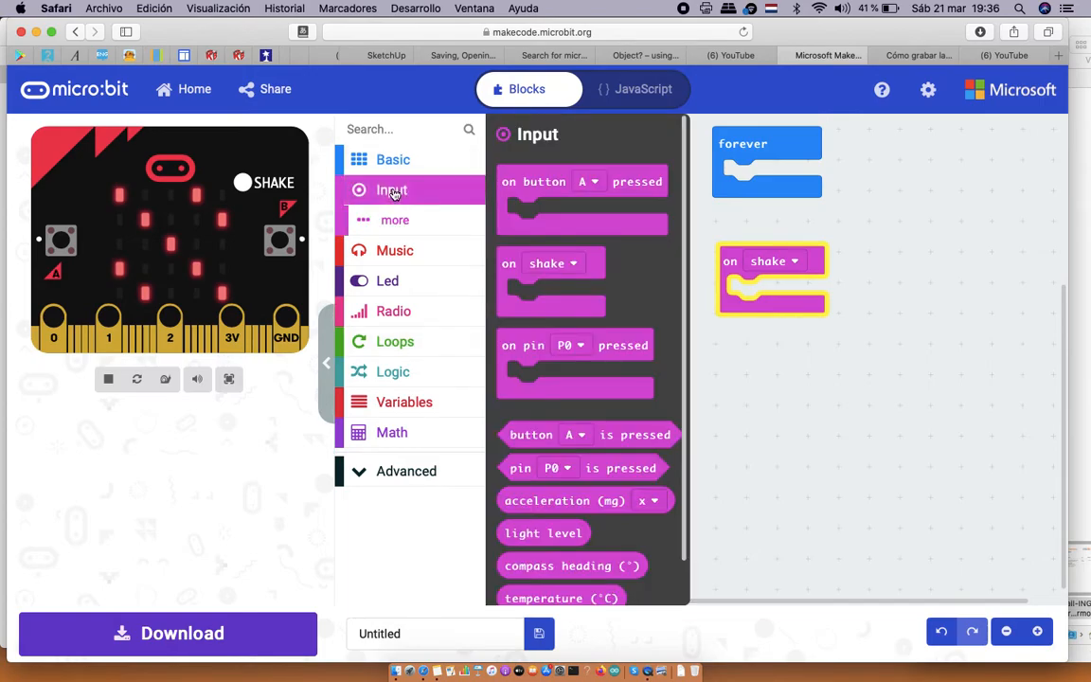
pyautogui.click(392, 159)
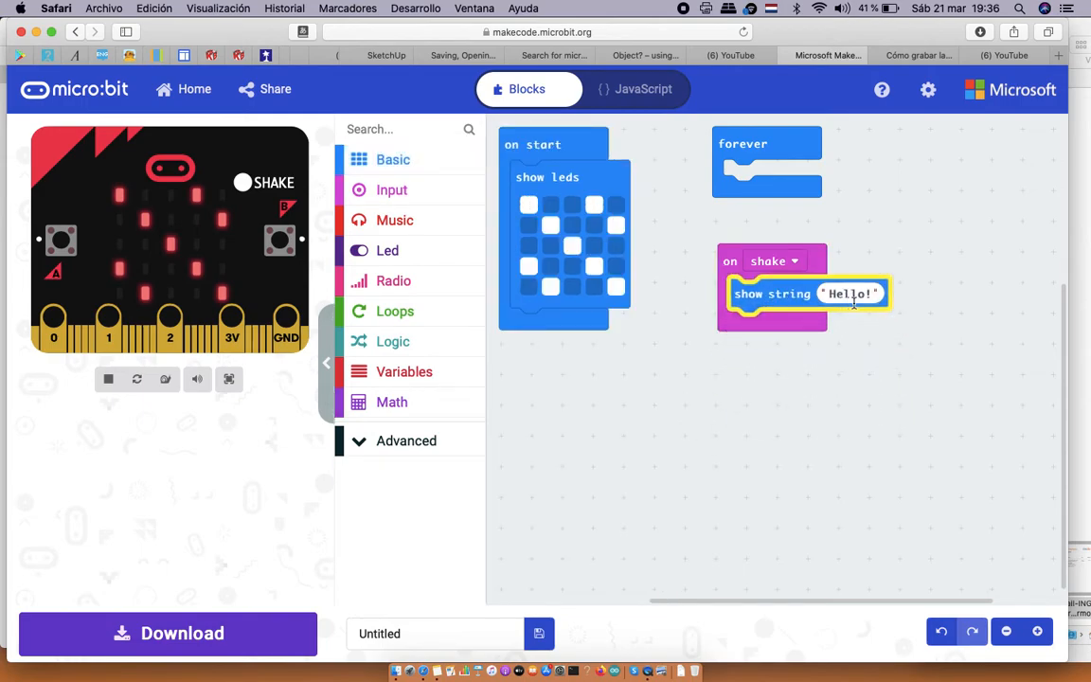
pyautogui.write('s')
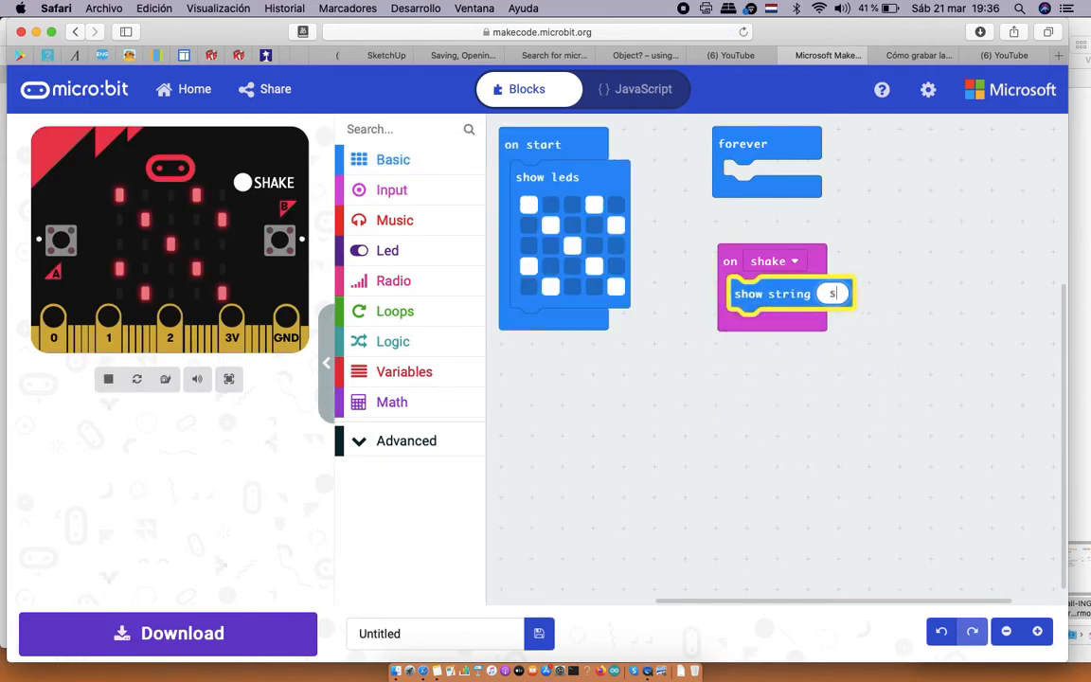
pyautogui.write('hake')
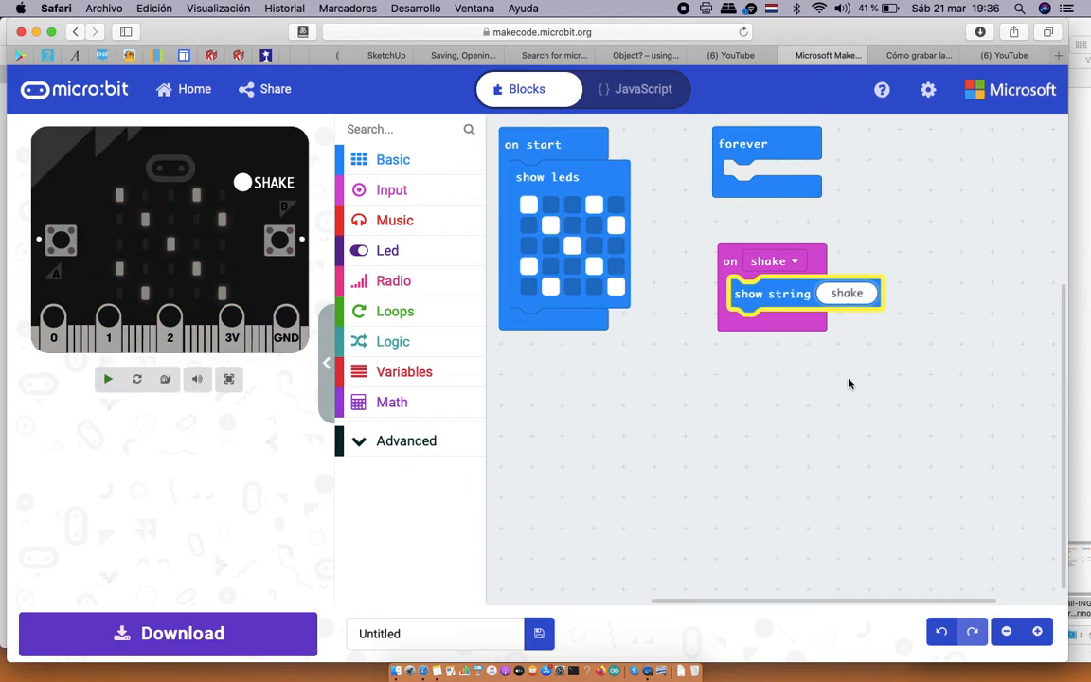
pyautogui.click(108, 379)
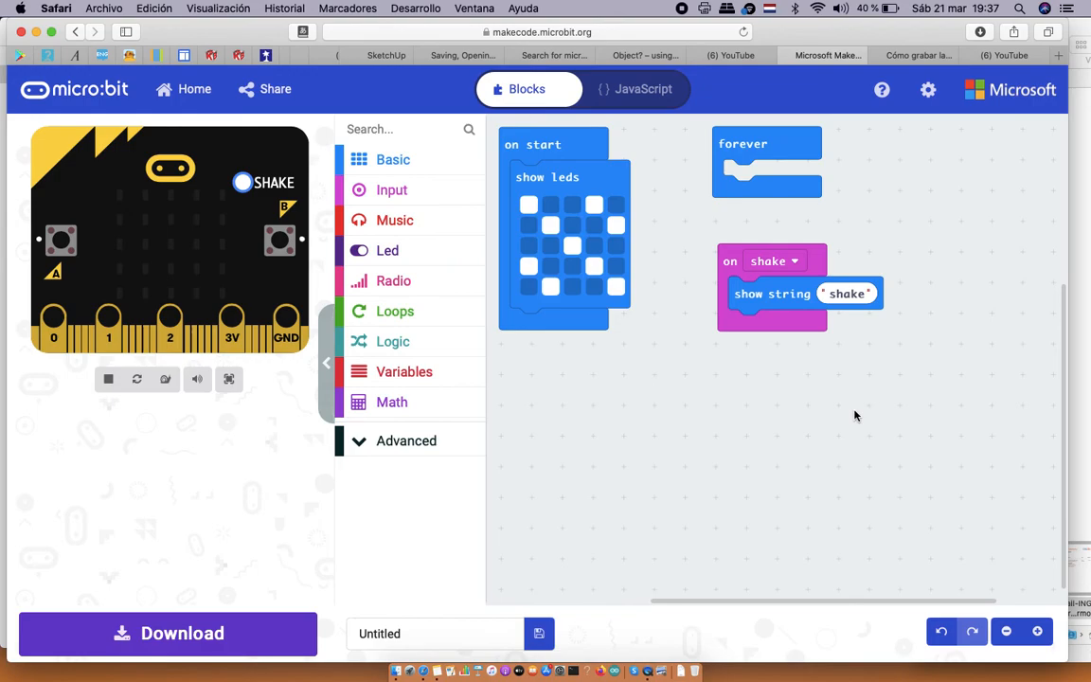
pyautogui.moveTo(773, 261)
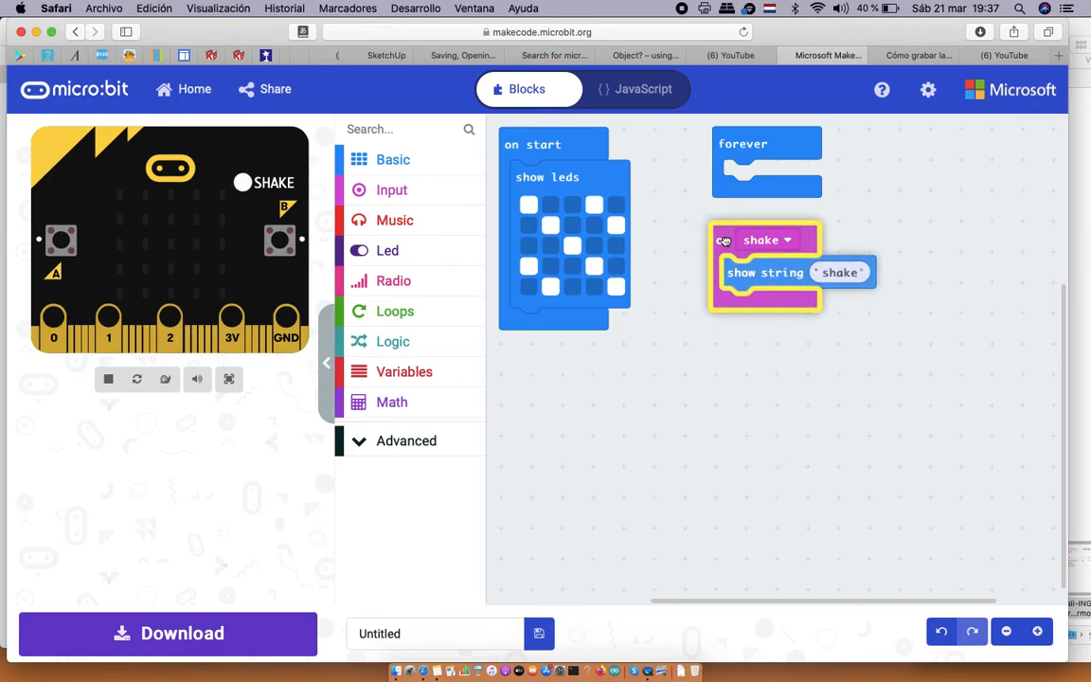
pyautogui.click(108, 379)
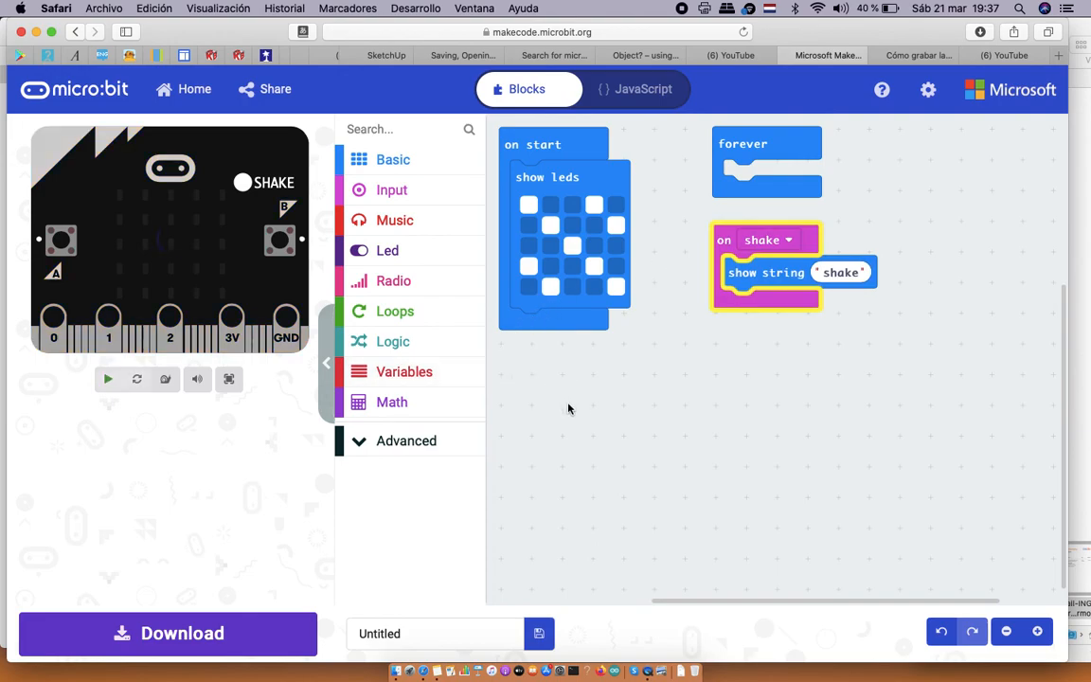
pyautogui.click(106, 379)
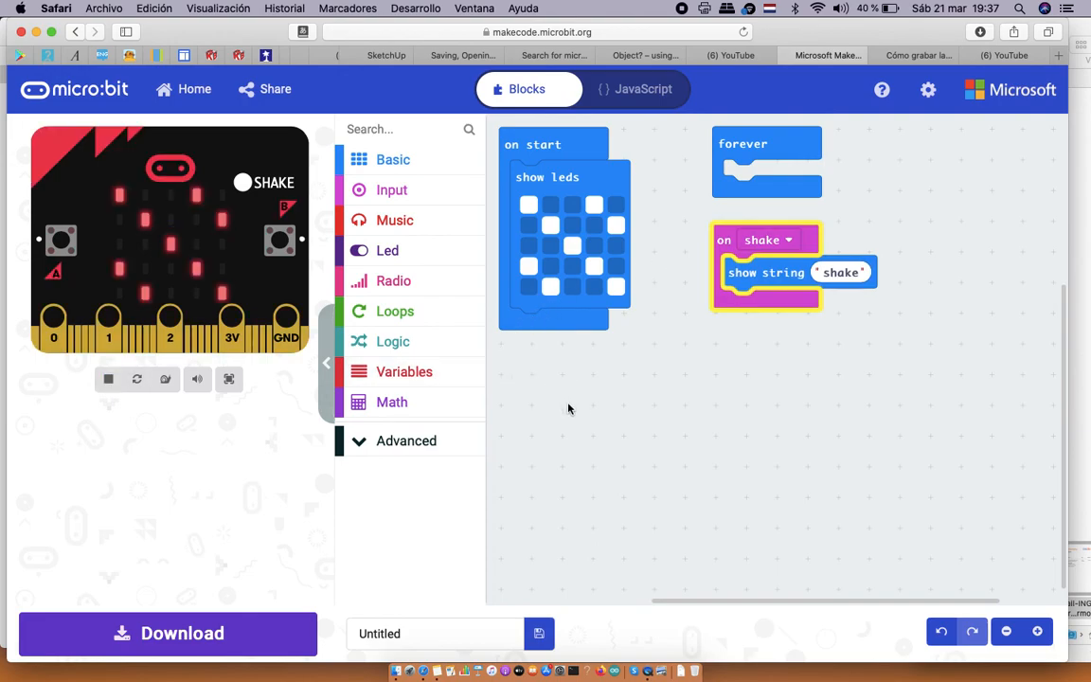